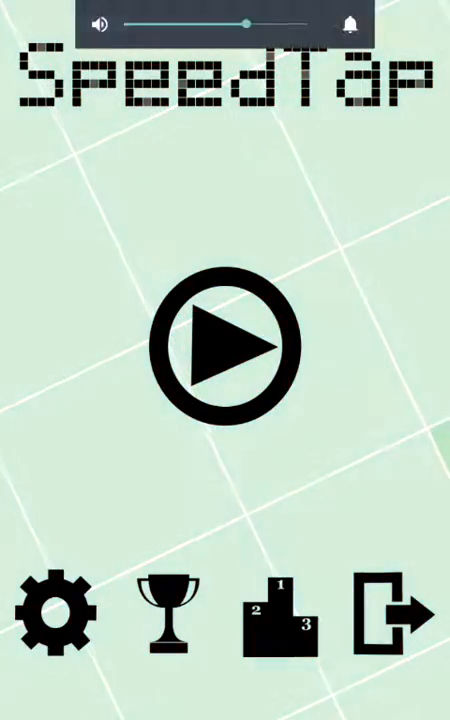
Step: Start a game and tap the differently shaded tile on each 3x3 grid, reaching a score of 24
{"action": "left_click", "coordinate": [224, 340]}
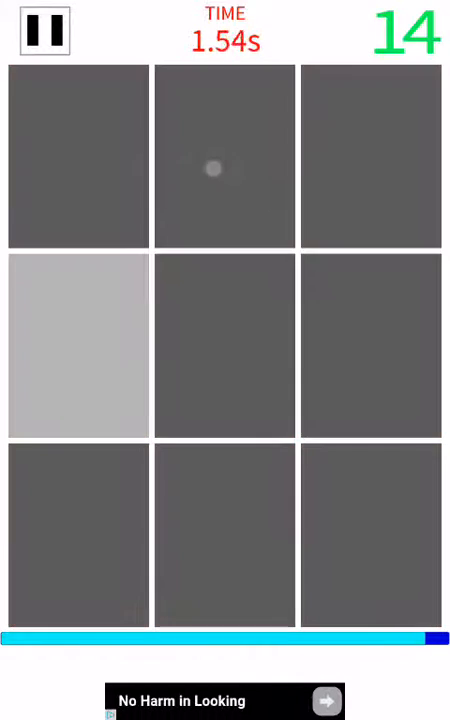
{"action": "left_click", "coordinate": [78, 344]}
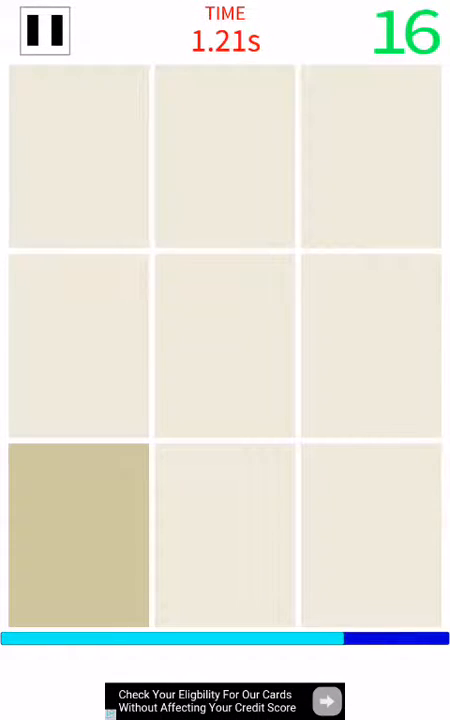
{"action": "left_click", "coordinate": [78, 534]}
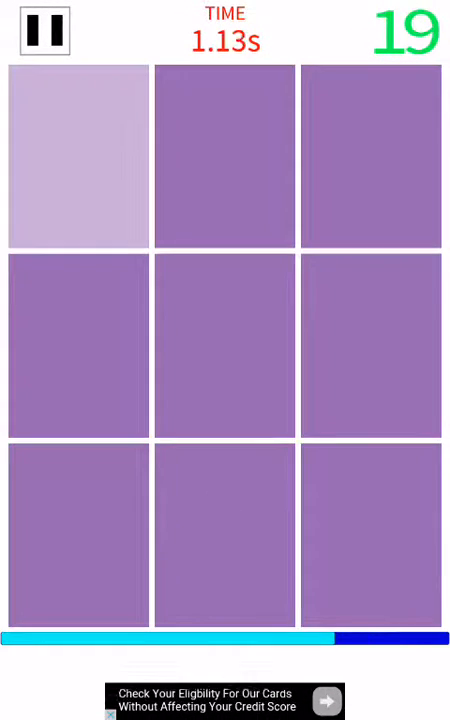
{"action": "left_click", "coordinate": [76, 156]}
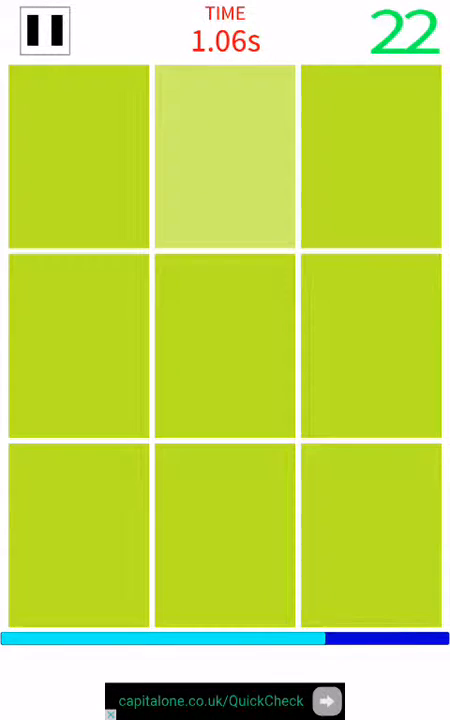
{"action": "left_click", "coordinate": [370, 156]}
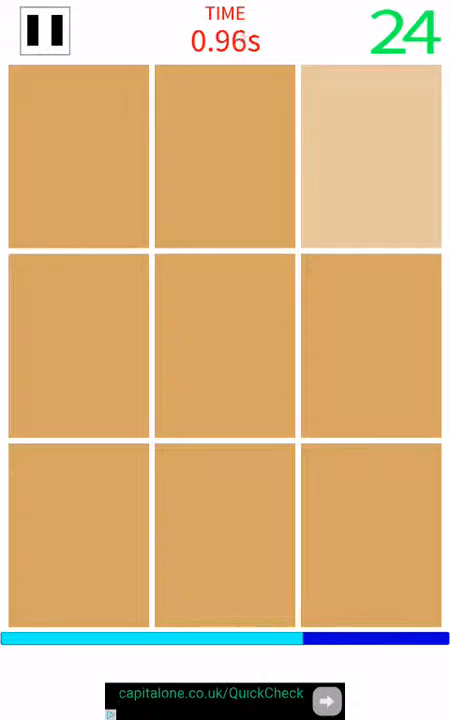
{"action": "left_click", "coordinate": [368, 156]}
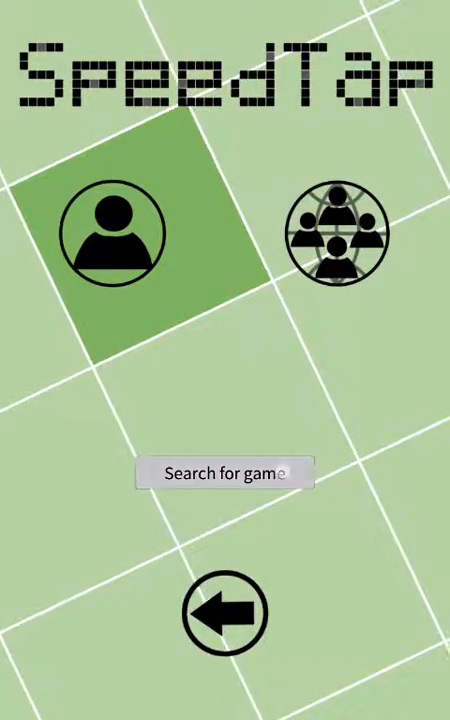
Step: Pick single-player mode and begin a new round on the 4x4 grid
{"action": "left_click", "coordinate": [224, 472]}
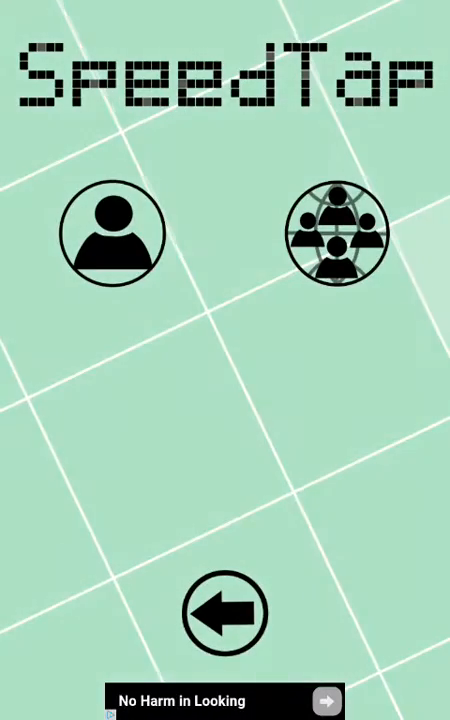
{"action": "left_click", "coordinate": [112, 232]}
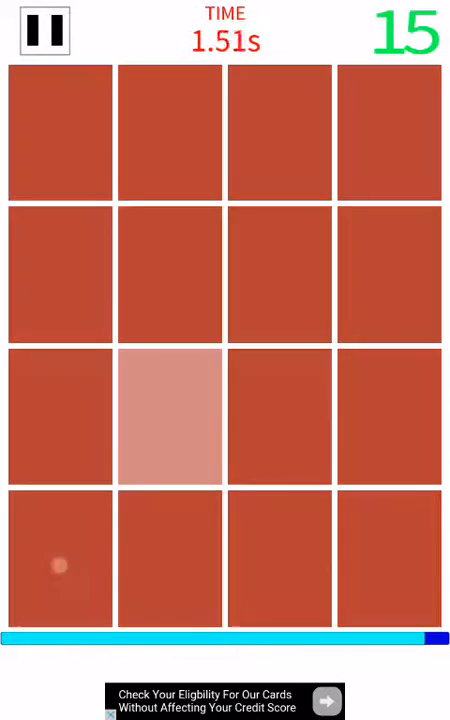
Step: Tap the odd tile on each 4x4 grid to a new high score of 36, then return to the mode menu
{"action": "left_click", "coordinate": [168, 414]}
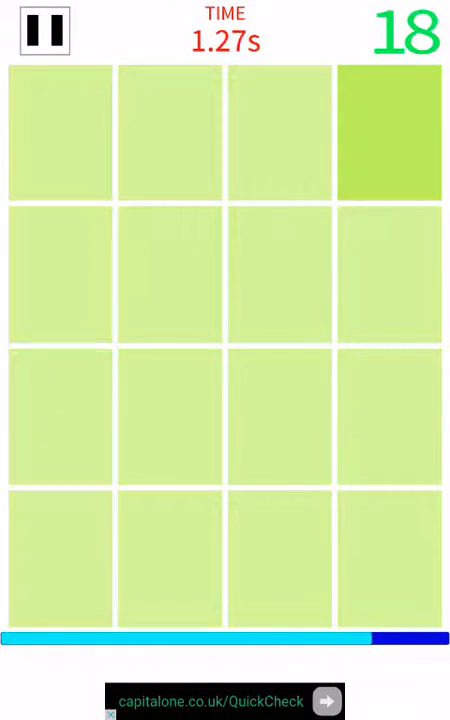
{"action": "left_click", "coordinate": [388, 132]}
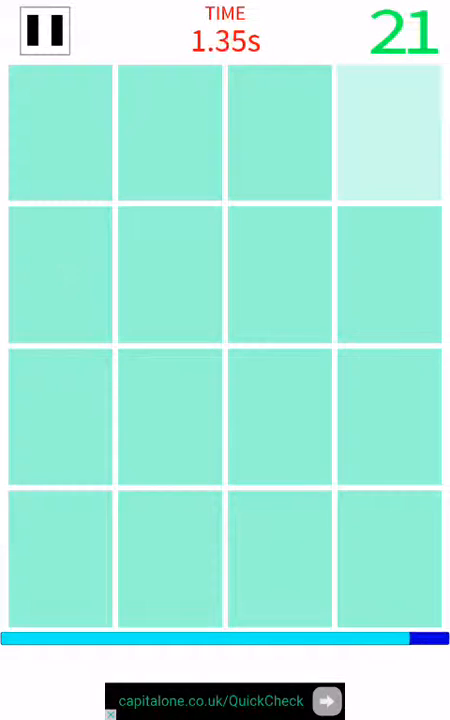
{"action": "left_click", "coordinate": [280, 132]}
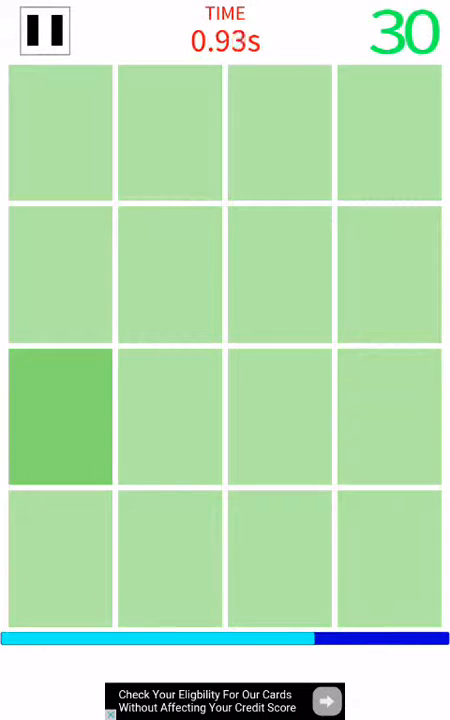
{"action": "left_click", "coordinate": [168, 556]}
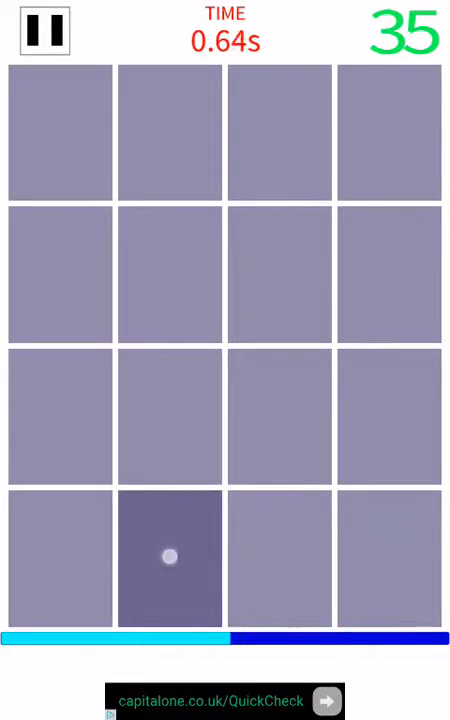
{"action": "left_click", "coordinate": [168, 556]}
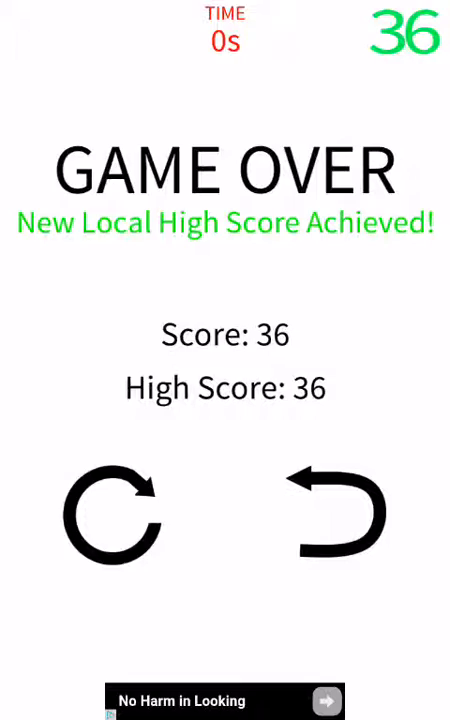
{"action": "left_click", "coordinate": [336, 516]}
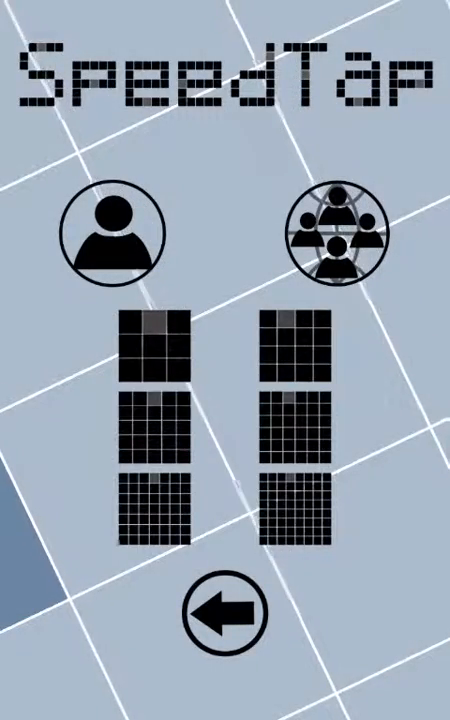
Step: Play a single-player 8x8 round to a new high score of 27 and start another 8x8 round
{"action": "left_click", "coordinate": [104, 230]}
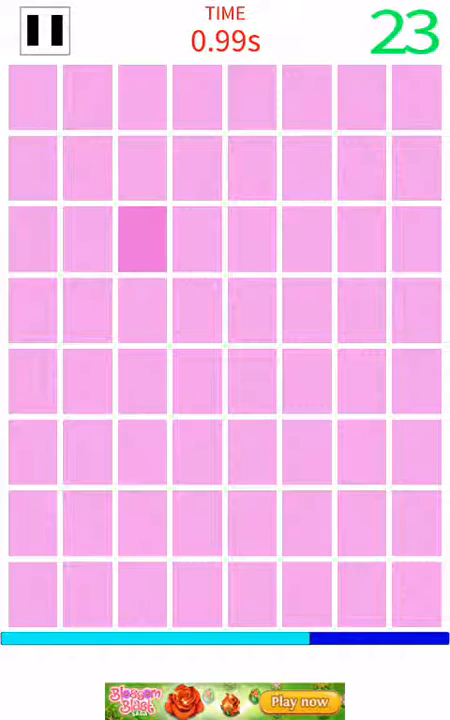
{"action": "left_click", "coordinate": [148, 454]}
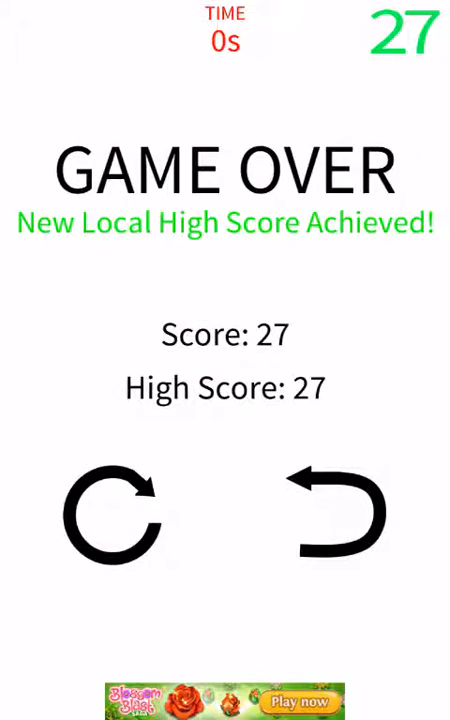
{"action": "left_click", "coordinate": [110, 516]}
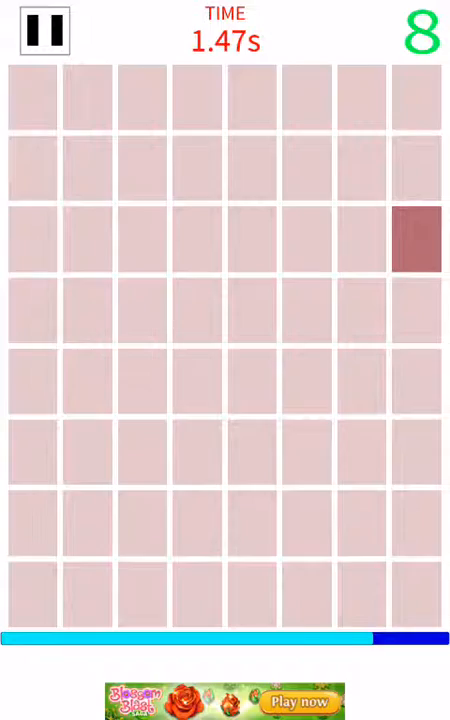
Step: Hit each odd-shaded square on the 8x8 grid before the timer ends, reaching a score of 22
{"action": "left_click", "coordinate": [412, 240]}
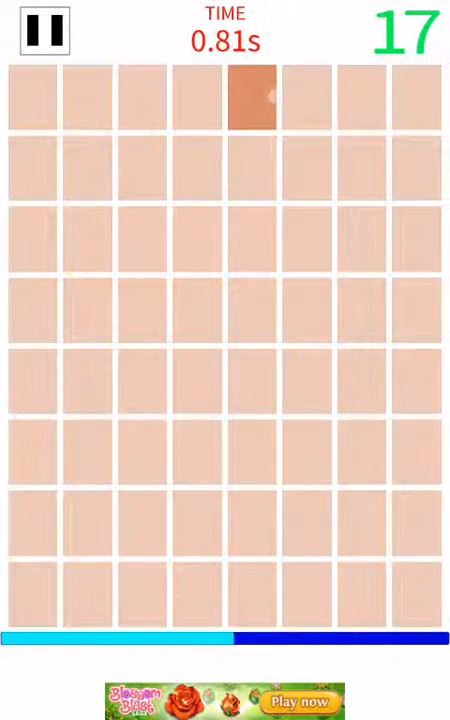
{"action": "left_click", "coordinate": [250, 100]}
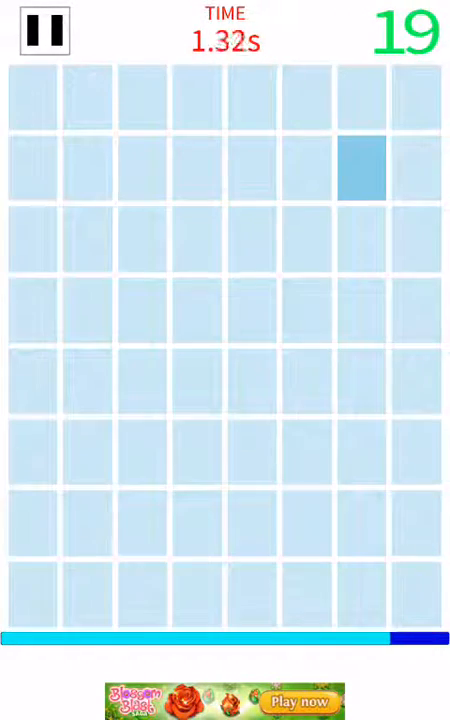
{"action": "left_click", "coordinate": [360, 168]}
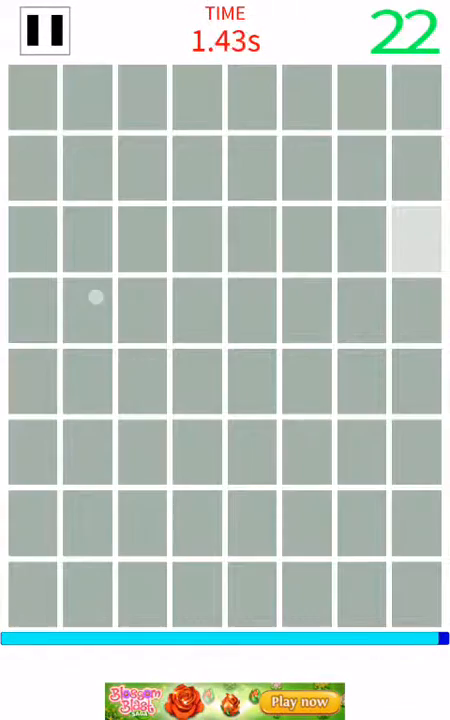
{"action": "left_click", "coordinate": [358, 604]}
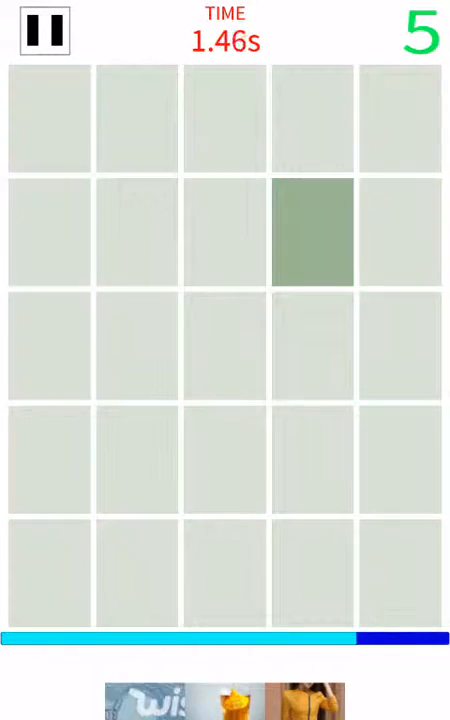
Step: Tap the differently shaded square on each 5x5 grid in time, climbing to a score of 23
{"action": "left_click", "coordinate": [222, 460]}
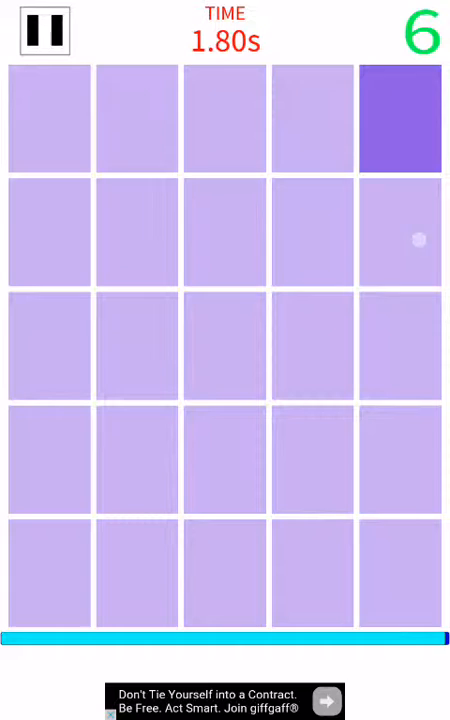
{"action": "left_click", "coordinate": [224, 458]}
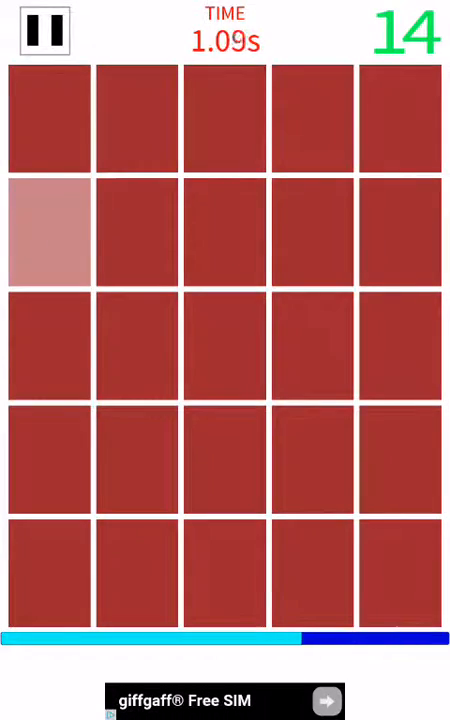
{"action": "left_click", "coordinate": [224, 116]}
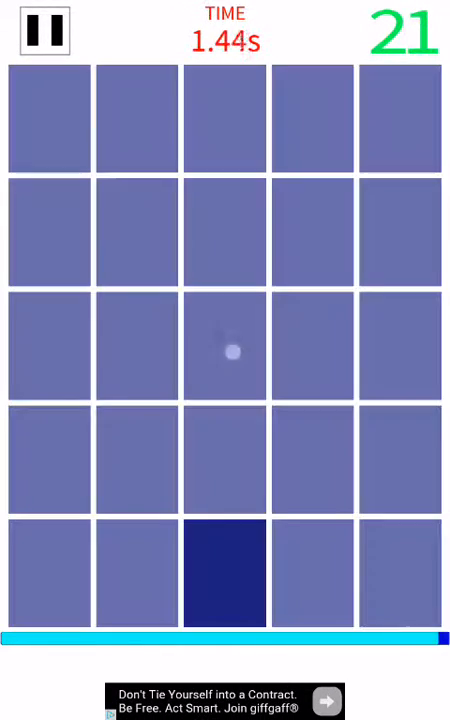
{"action": "left_click", "coordinate": [312, 230]}
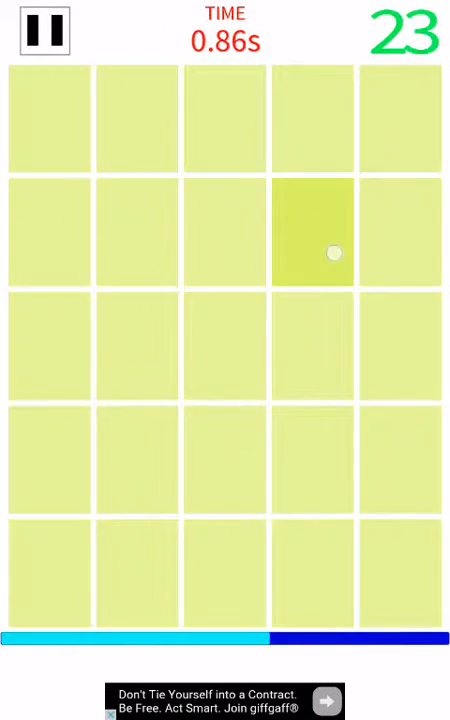
{"action": "left_click", "coordinate": [312, 252]}
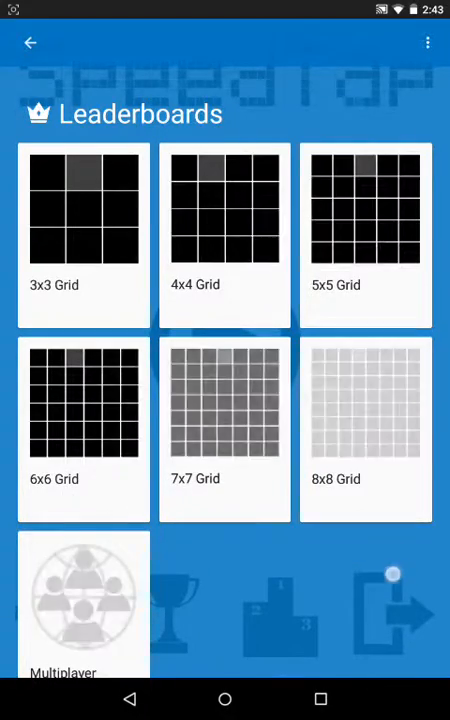
Step: View the all-time 8x8 Grid leaderboard ranking the player first with 30, then return to the grid-size choices
{"action": "left_click", "coordinate": [30, 42]}
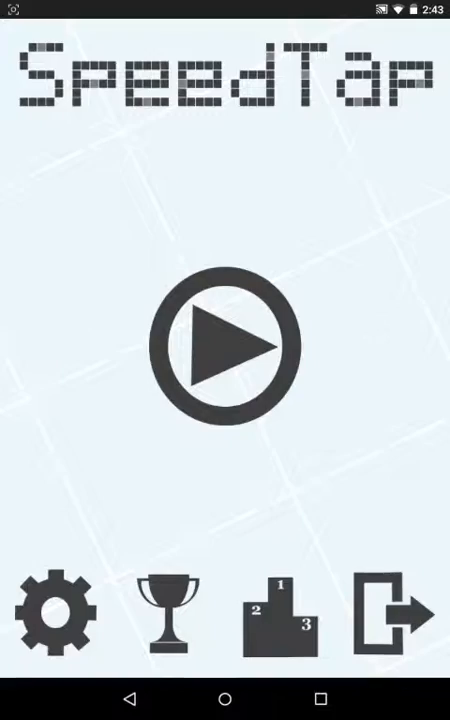
{"action": "left_click", "coordinate": [168, 604]}
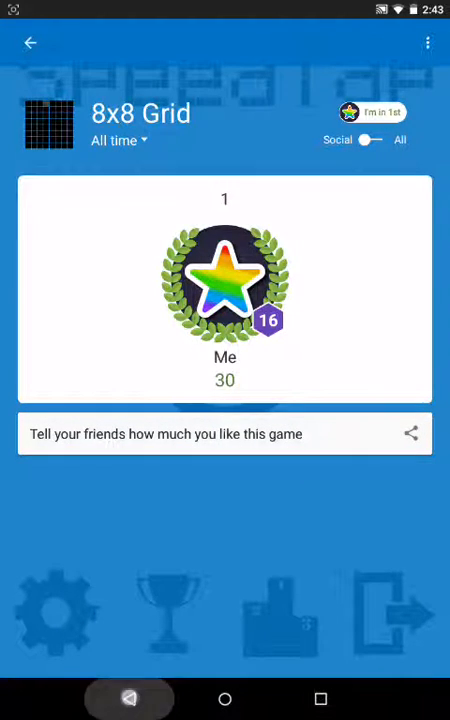
{"action": "left_click", "coordinate": [30, 42]}
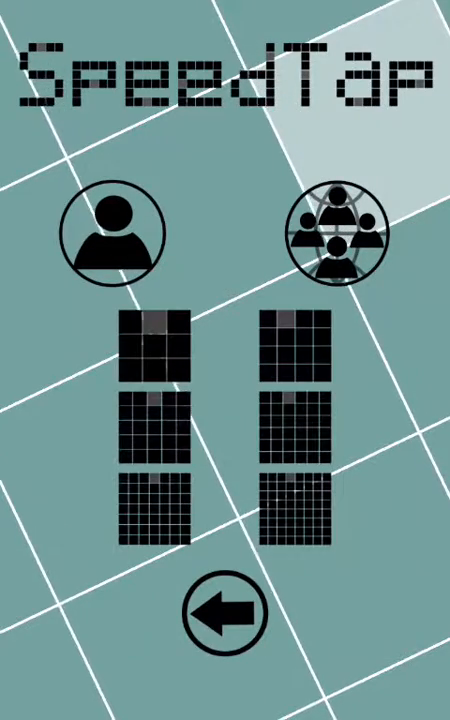
Step: Start a 4x4 round and tap each odd-coloured tile in time, climbing to a score of 37
{"action": "left_click", "coordinate": [106, 228]}
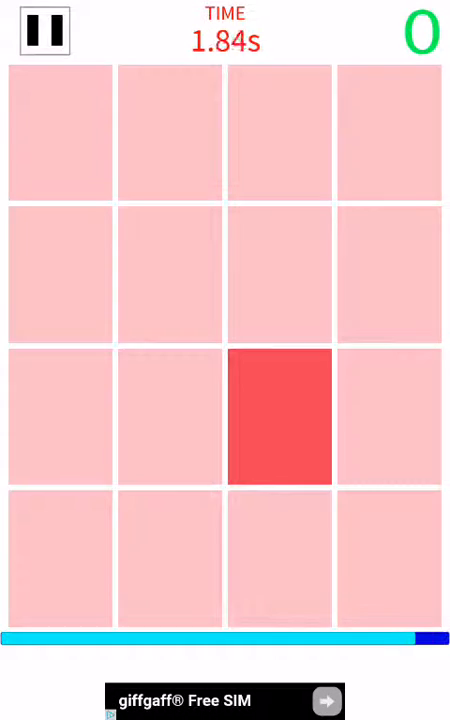
{"action": "left_click", "coordinate": [278, 418]}
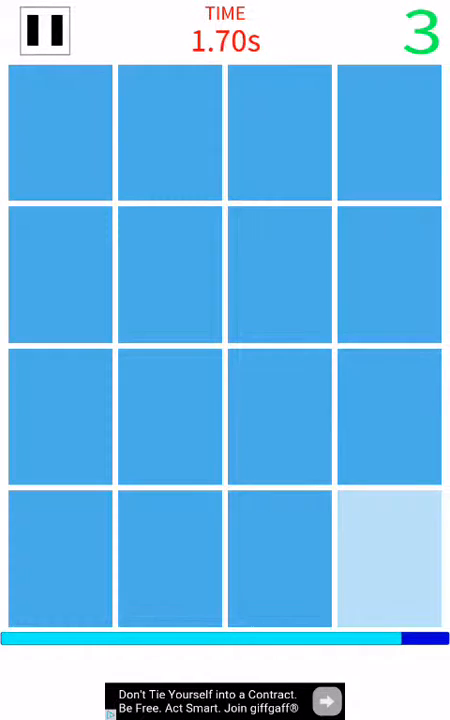
{"action": "left_click", "coordinate": [392, 558]}
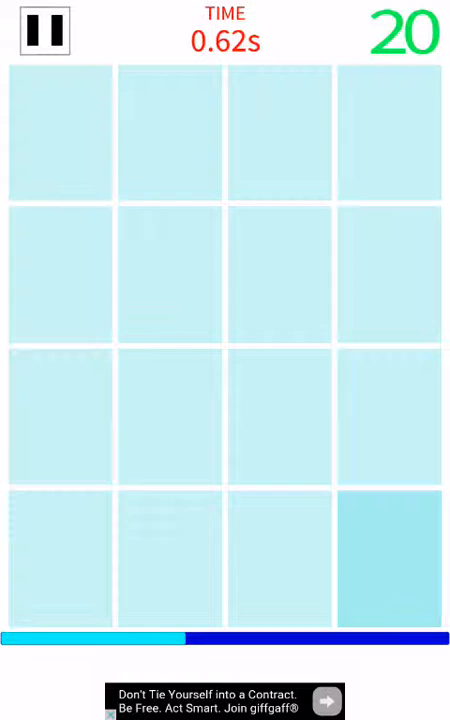
{"action": "left_click", "coordinate": [388, 556]}
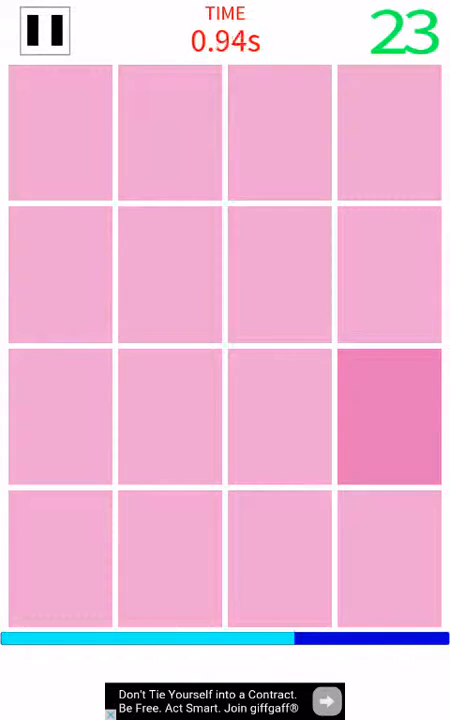
{"action": "left_click", "coordinate": [288, 132]}
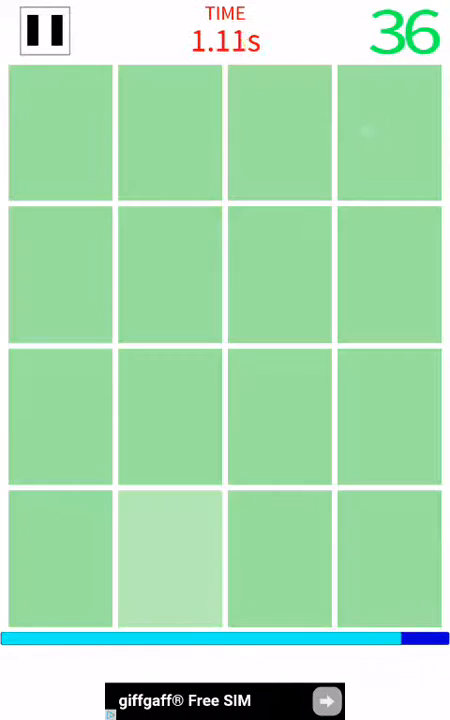
{"action": "left_click", "coordinate": [168, 558]}
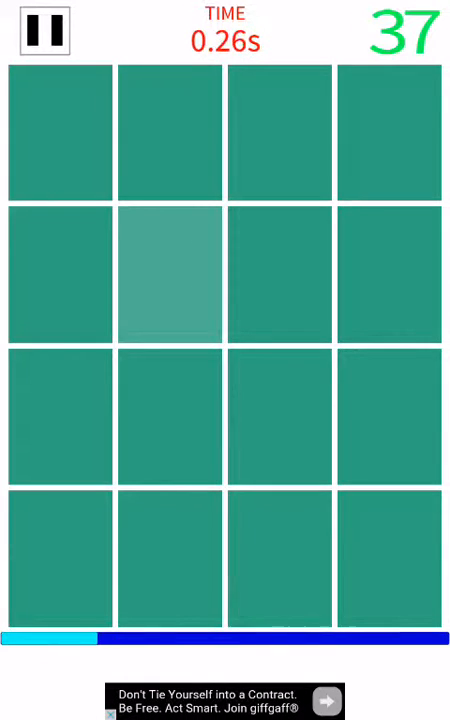